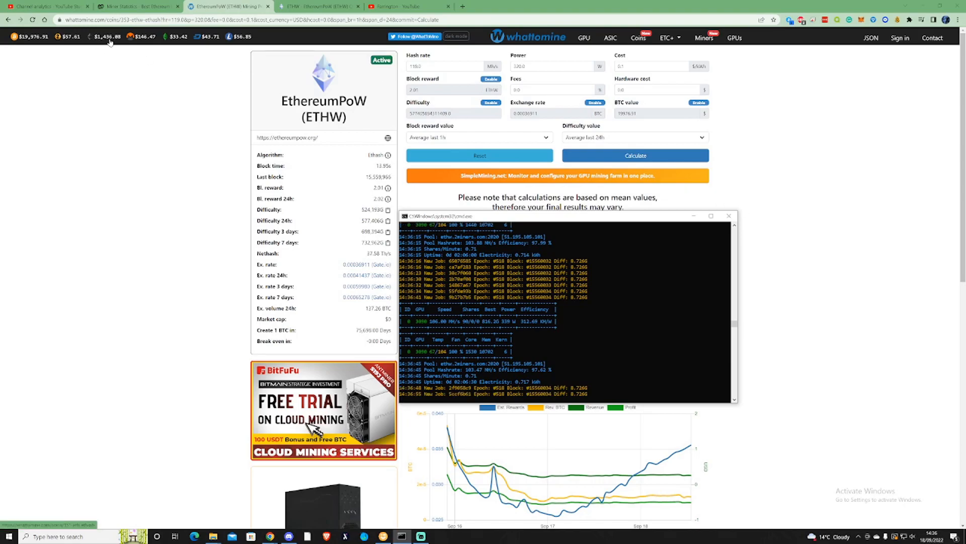
{"action": "mouse_move", "coordinate": [354, 239]}
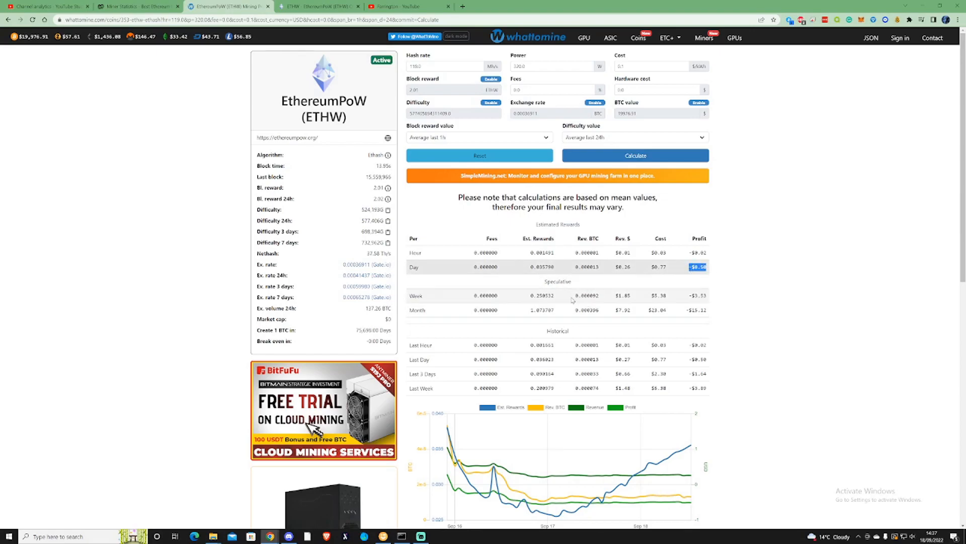
Scroll down to the ETHW rewards history chart and back up to the estimated rewards table.
{"action": "scroll", "scroll_direction": "down", "scroll_amount": 3}
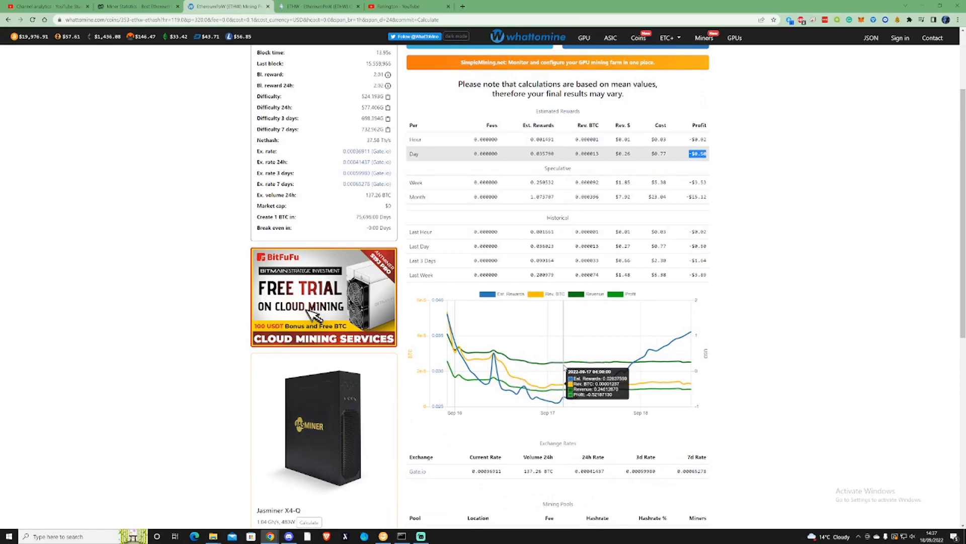
{"action": "mouse_move", "coordinate": [465, 350]}
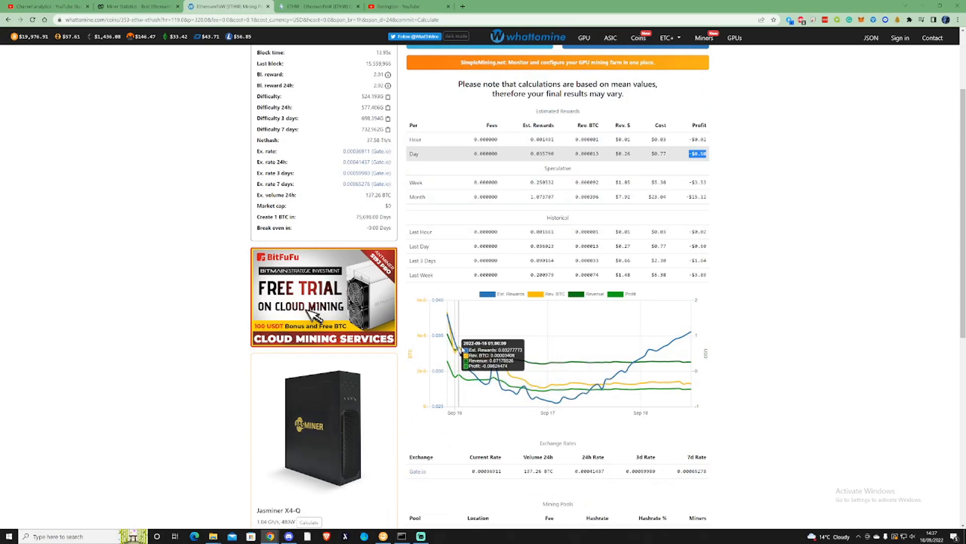
{"action": "mouse_move", "coordinate": [497, 354]}
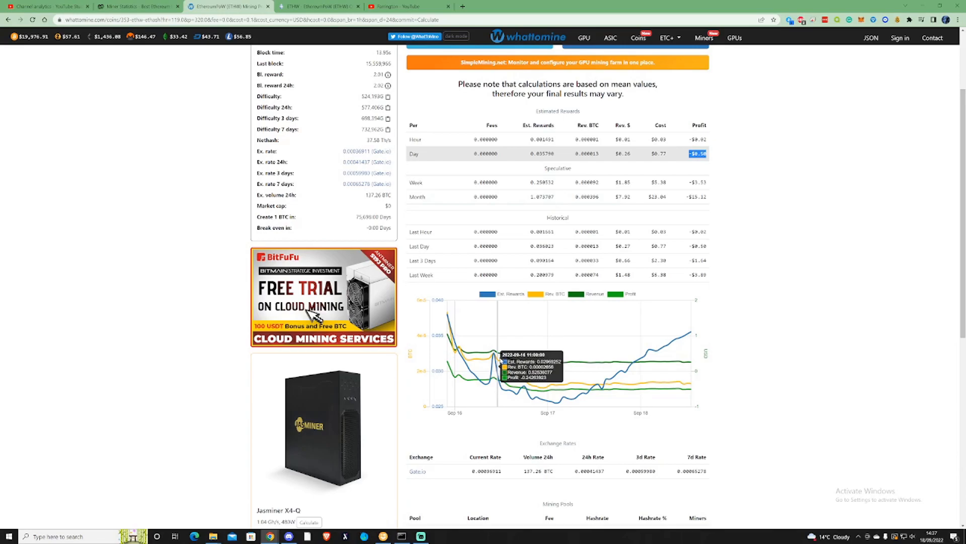
{"action": "mouse_move", "coordinate": [593, 361]}
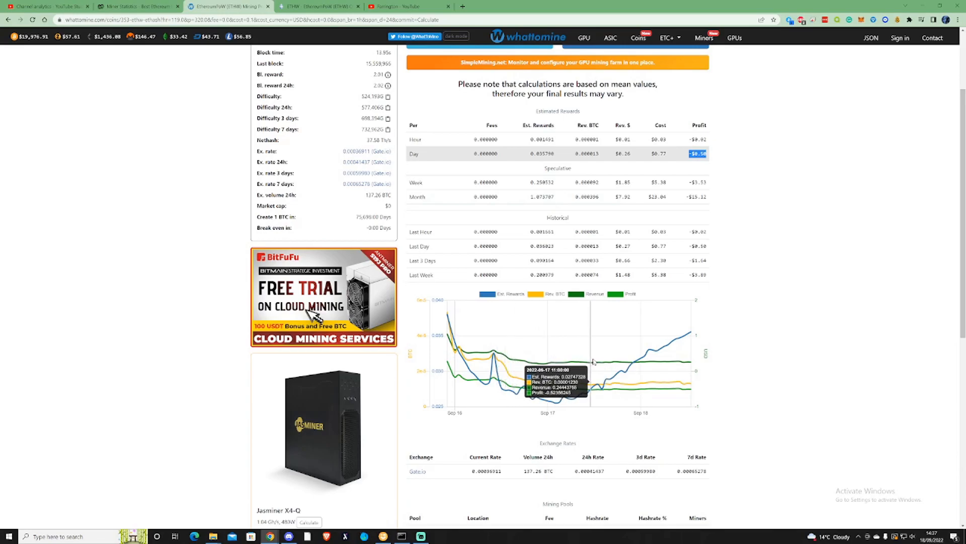
{"action": "mouse_move", "coordinate": [678, 361]}
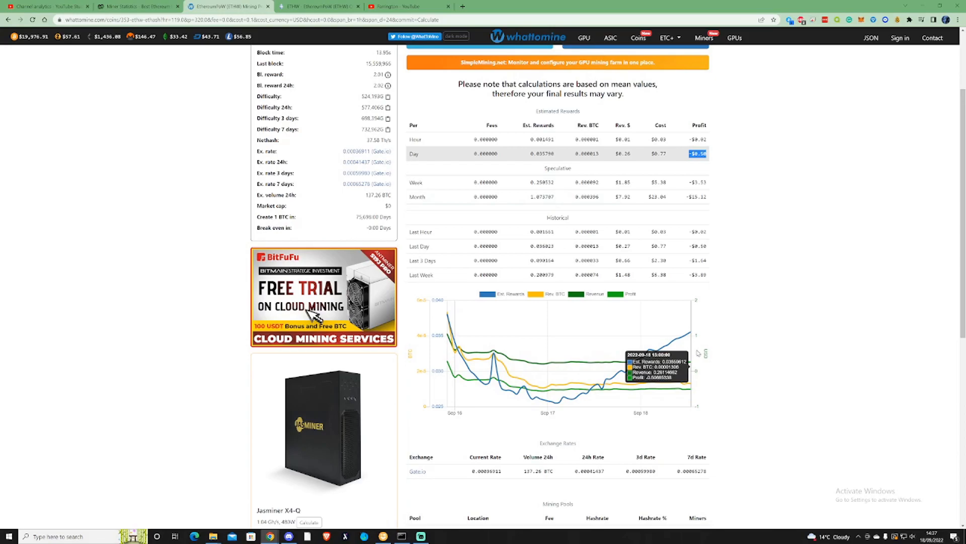
{"action": "scroll", "scroll_direction": "up", "scroll_amount": 3}
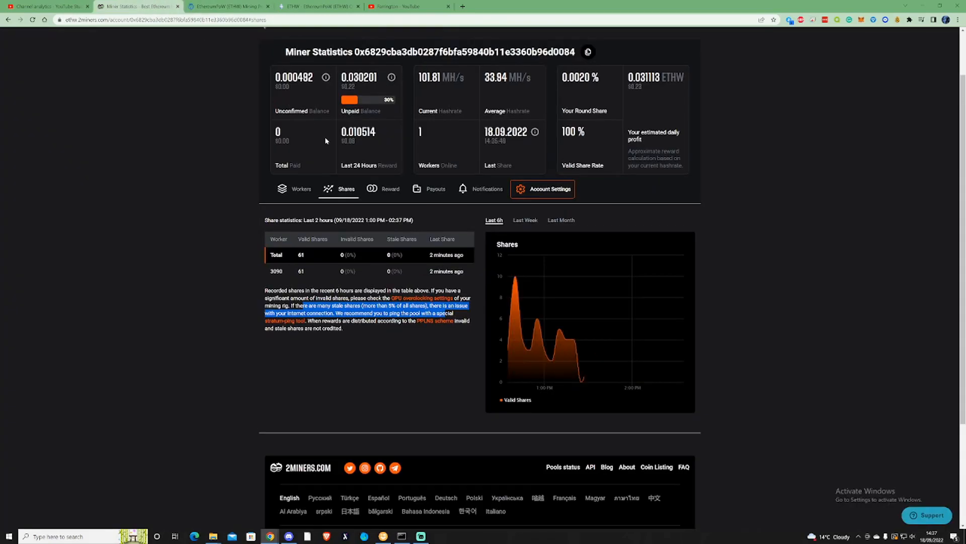
Review the Workers, Shares and Reward statistics, scrolling through the reward table showing 0.025406 ETHW earned yesterday.
{"action": "left_click", "coordinate": [301, 188]}
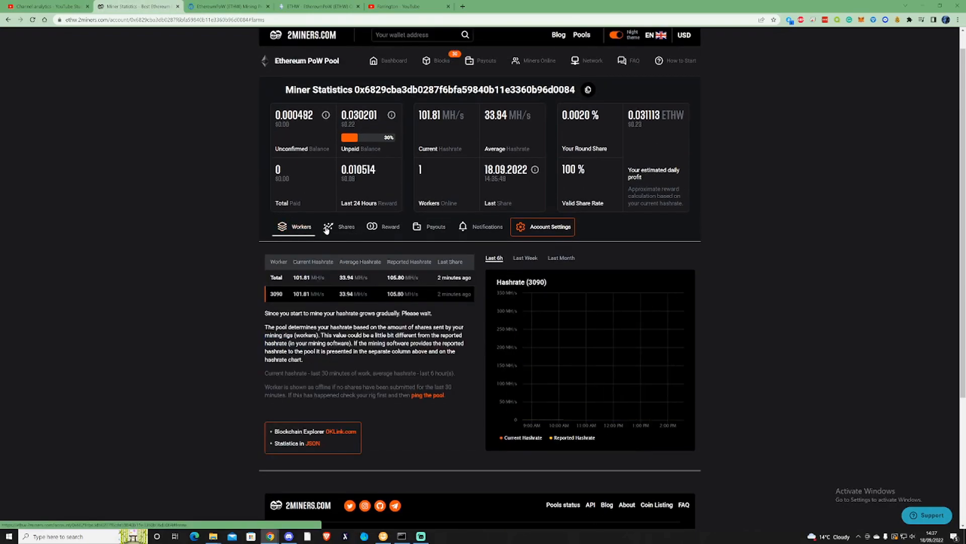
{"action": "left_click", "coordinate": [345, 226]}
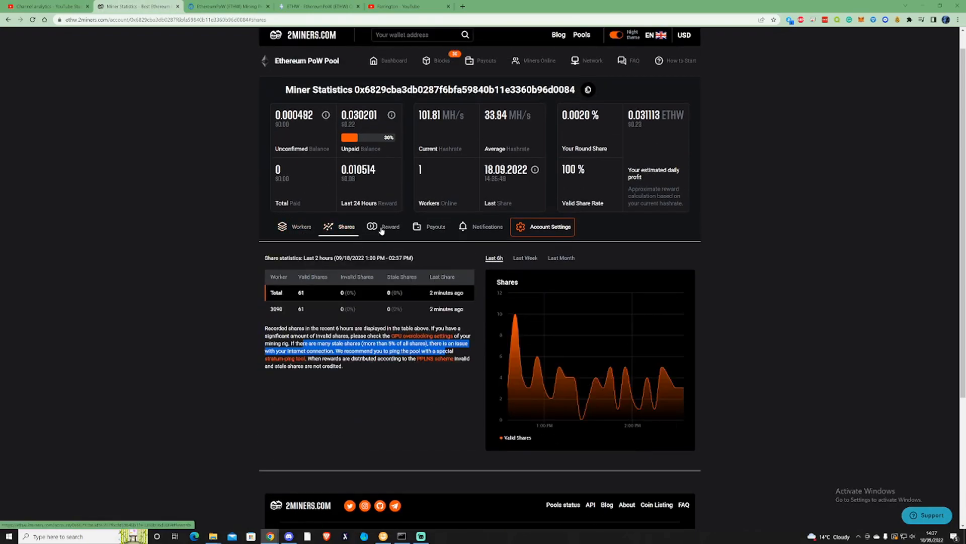
{"action": "left_click", "coordinate": [391, 226]}
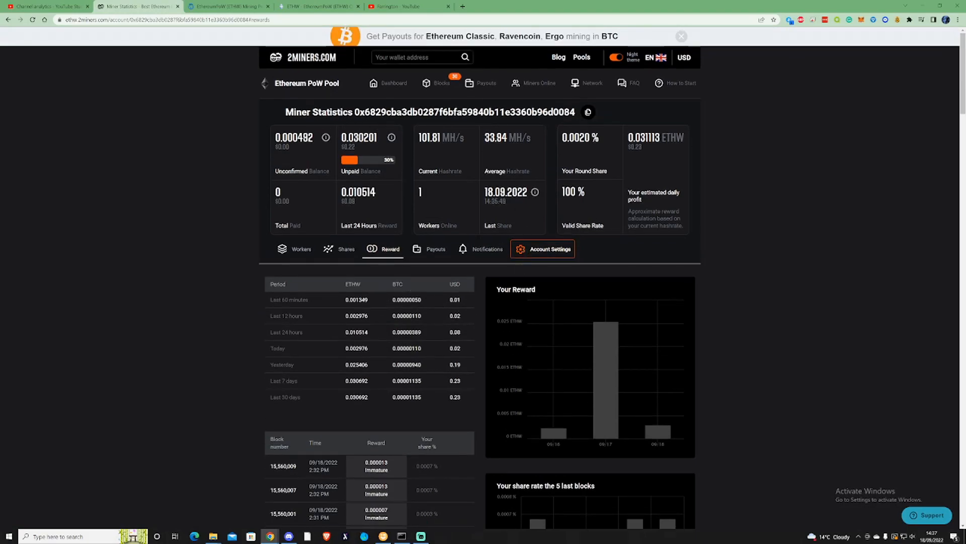
{"action": "scroll", "scroll_direction": "down", "scroll_amount": 3}
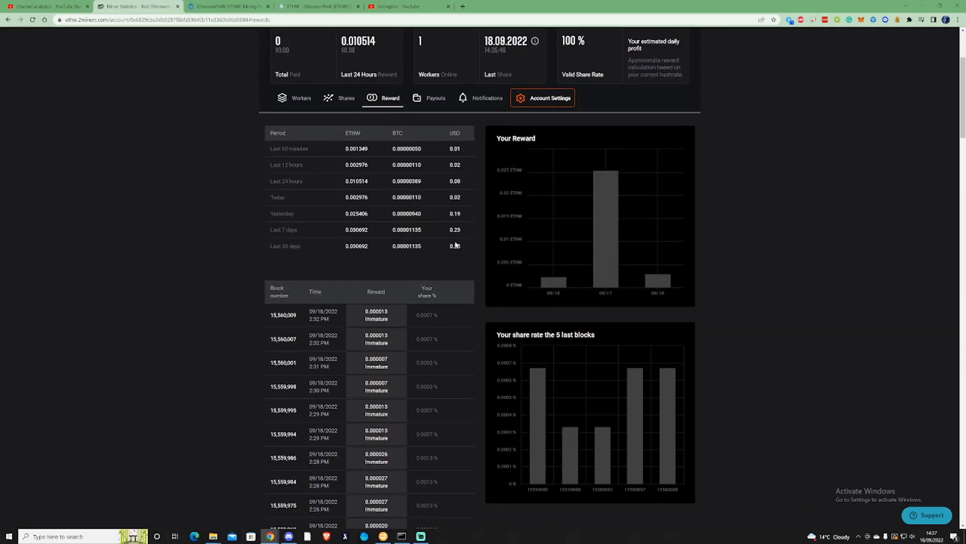
{"action": "scroll", "scroll_direction": "down", "scroll_amount": 3}
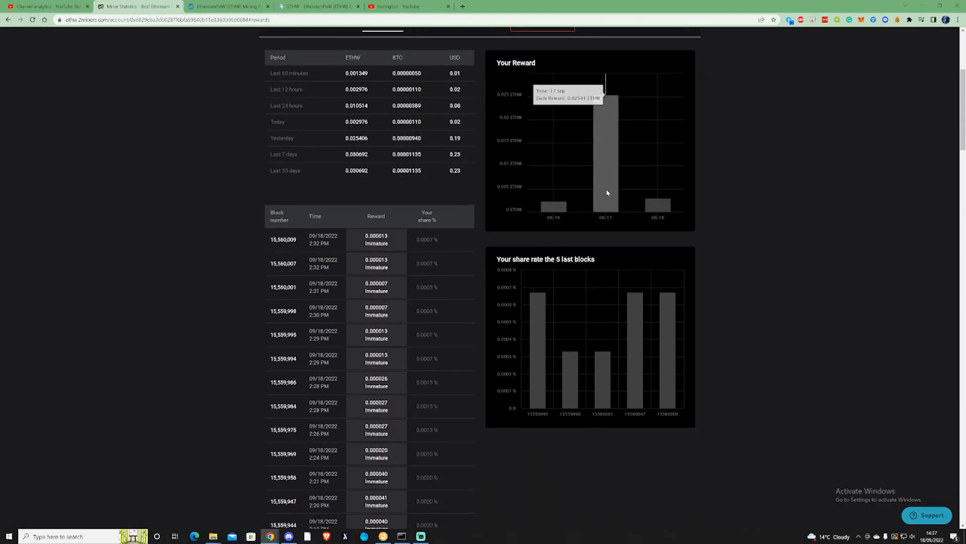
{"action": "mouse_move", "coordinate": [608, 194]}
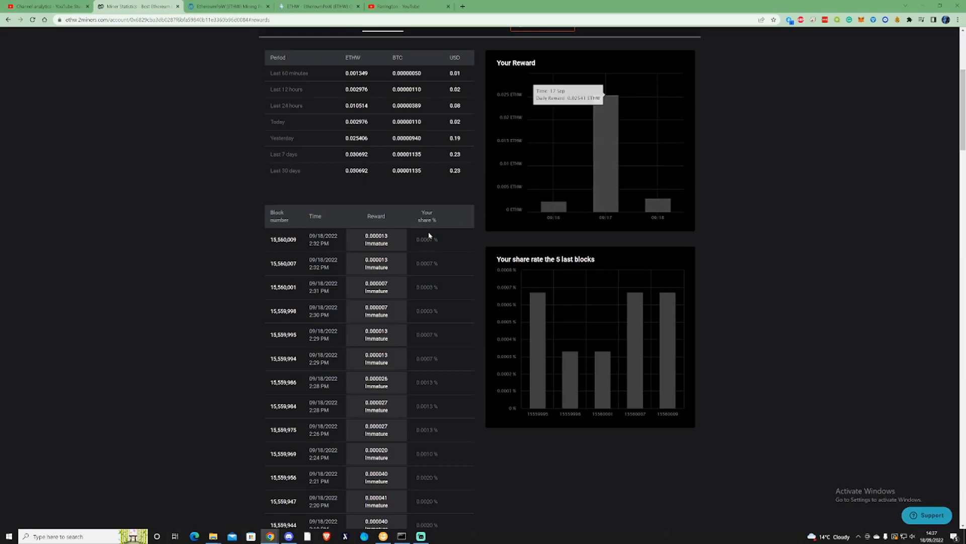
{"action": "scroll", "scroll_direction": "up", "scroll_amount": 3}
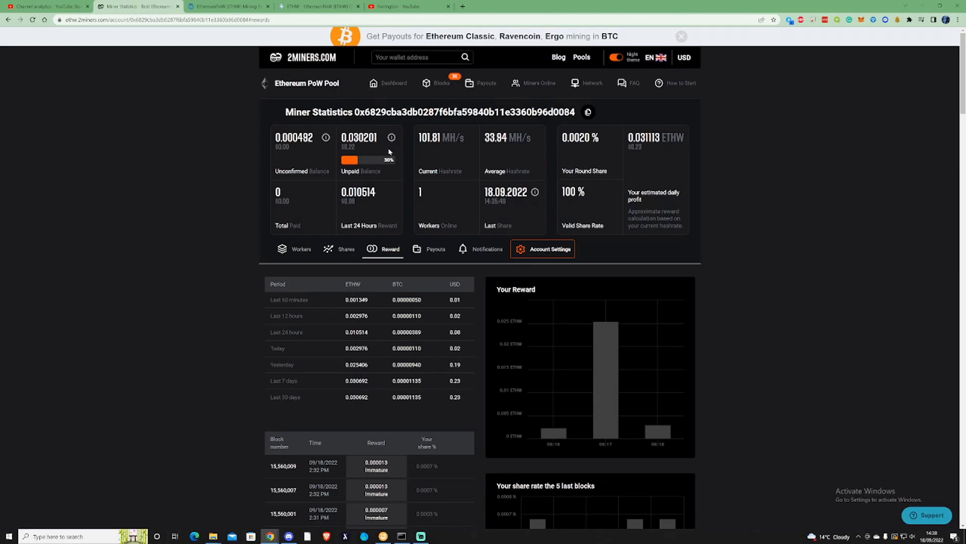
{"action": "mouse_move", "coordinate": [399, 149]}
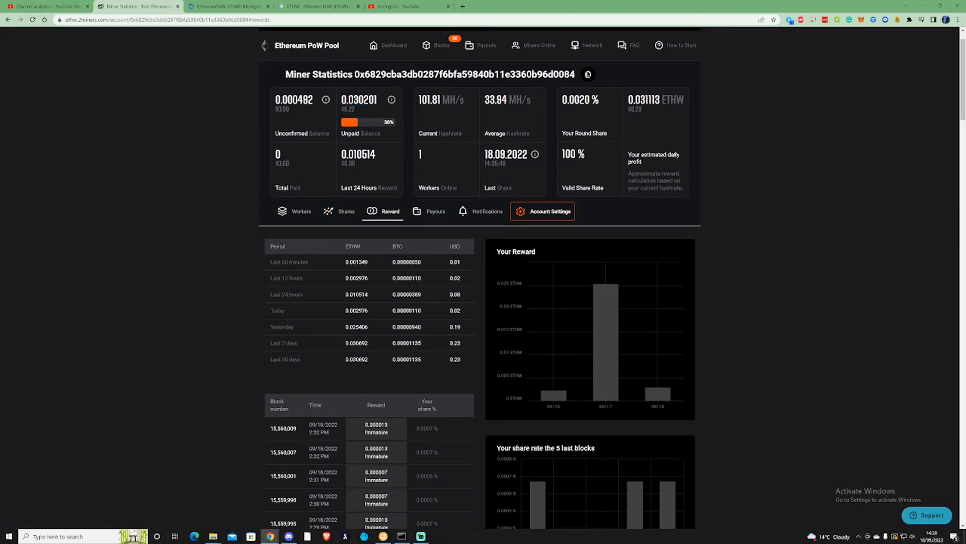
Highlight the 0.030201 ETHW unpaid balance, then return to the WhatToMine ETHW calculator showing -$0.50 daily profit.
{"action": "double_click", "coordinate": [359, 100]}
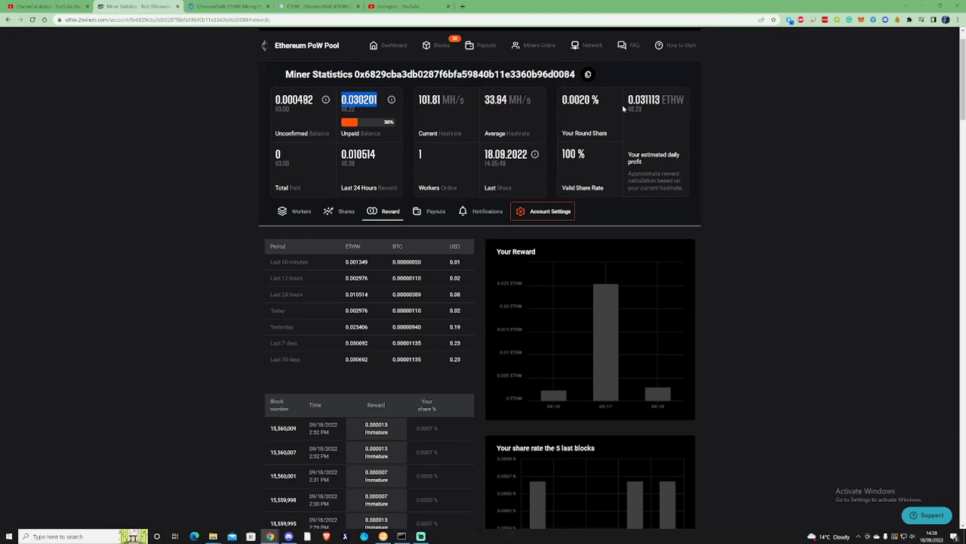
{"action": "mouse_move", "coordinate": [496, 122]}
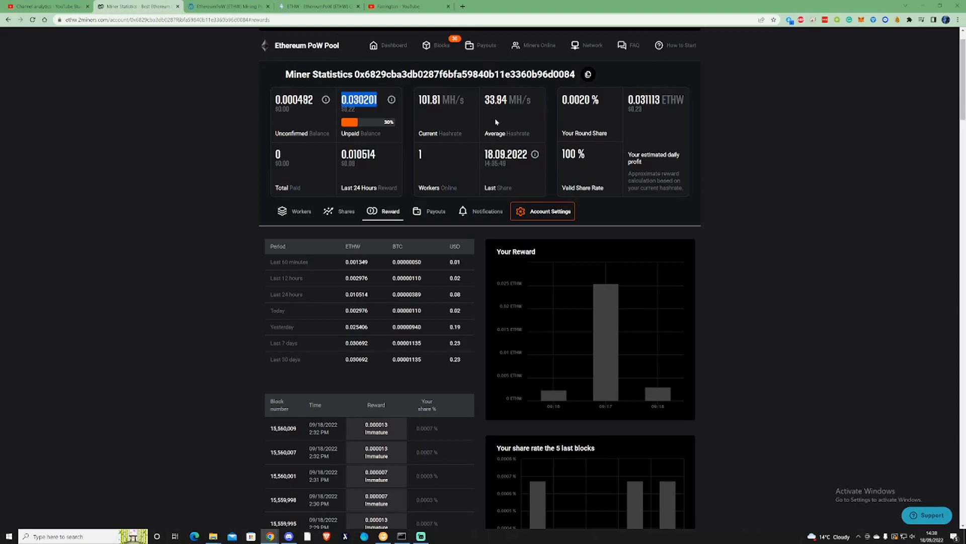
{"action": "left_click", "coordinate": [320, 6]}
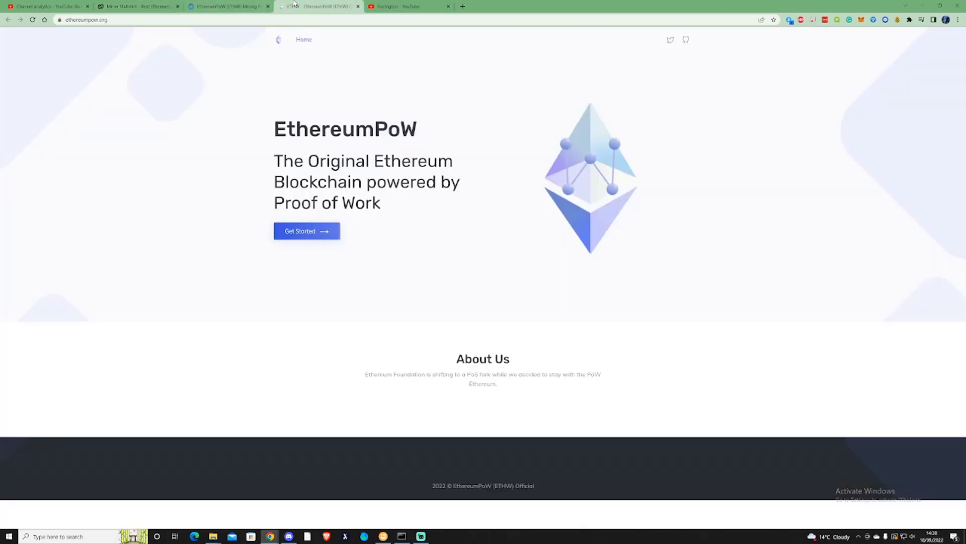
{"action": "left_click", "coordinate": [229, 6]}
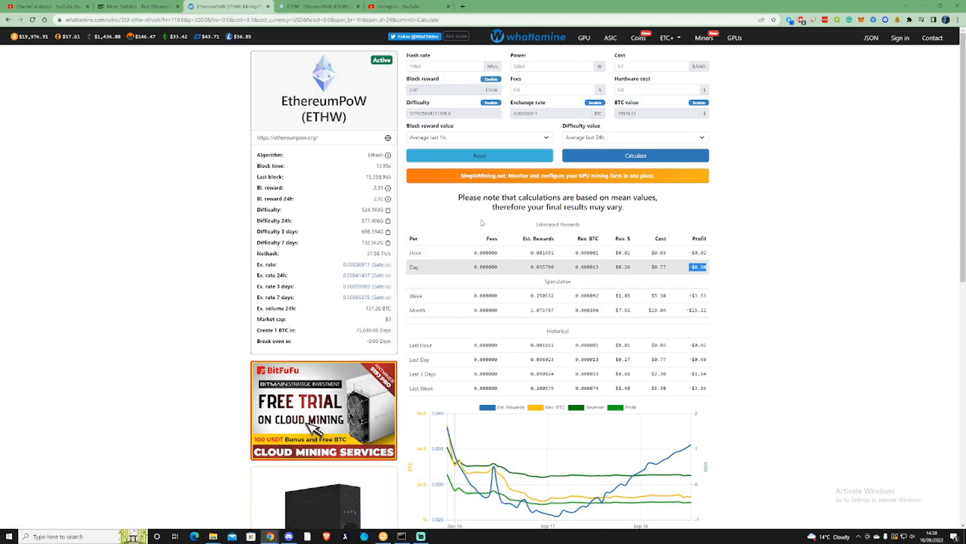
{"action": "mouse_move", "coordinate": [706, 278]}
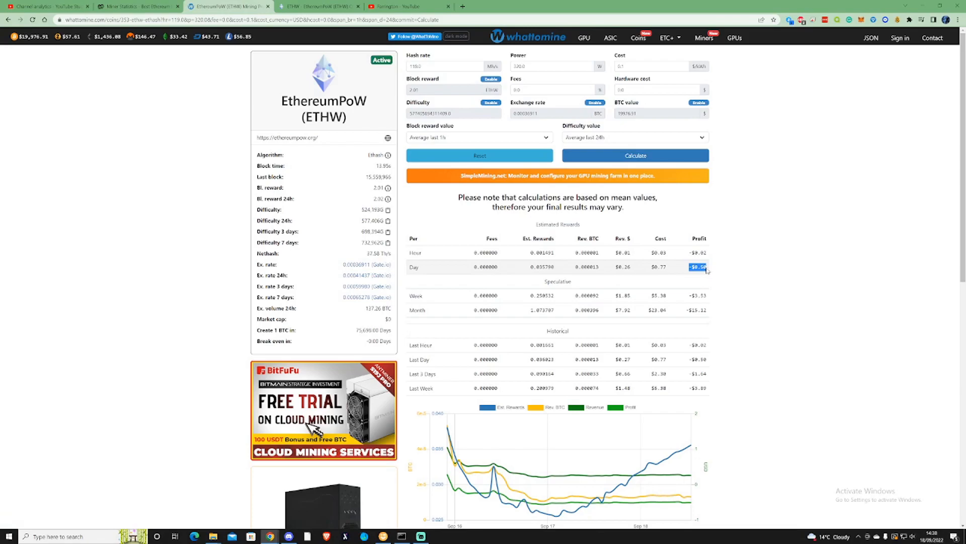
{"action": "mouse_move", "coordinate": [753, 253]}
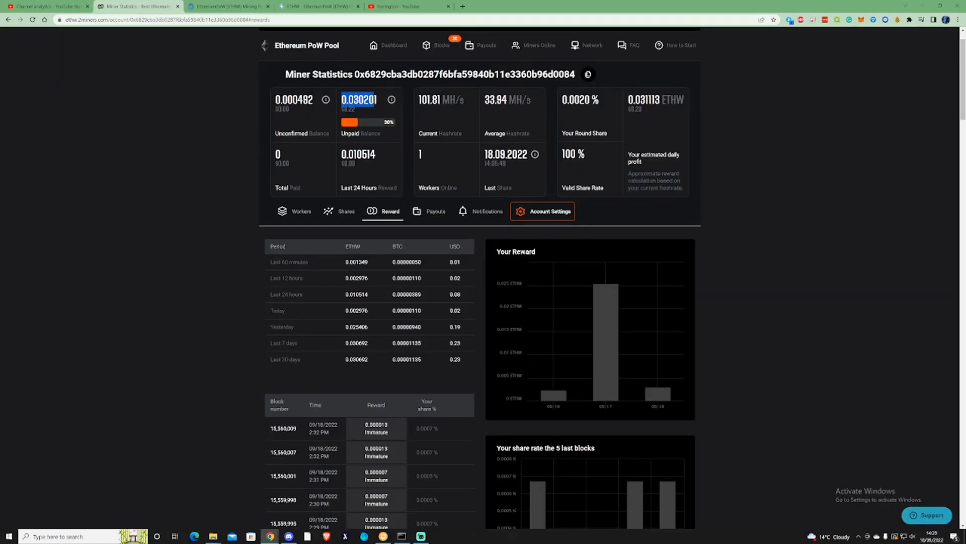
Switch to the browser tab holding the Blockworks article on the Ethereum PoW fork hack.
{"action": "left_click", "coordinate": [47, 6]}
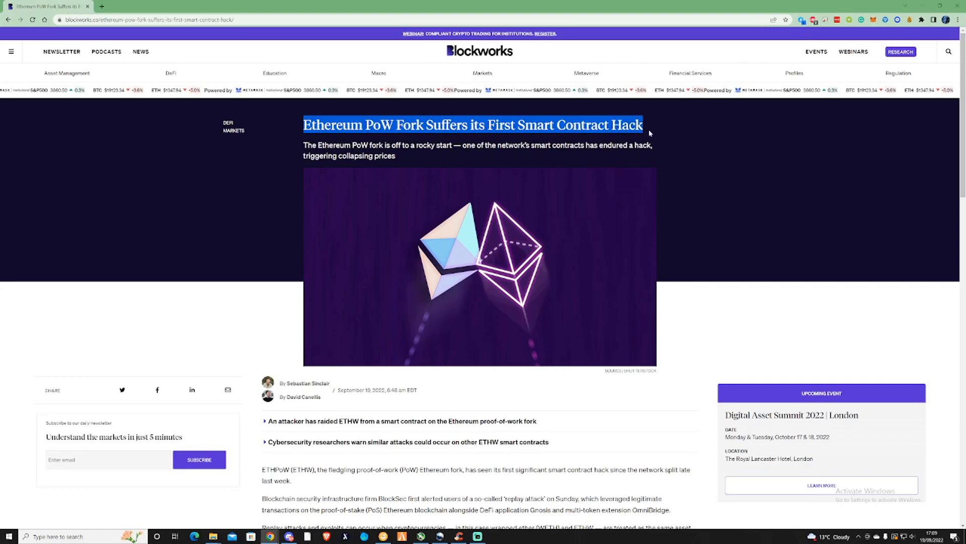
Scroll down the Blockworks article to the passage about 200 WETH ($260,000) moved through OmniBridge.
{"action": "scroll", "scroll_direction": "down", "scroll_amount": 3}
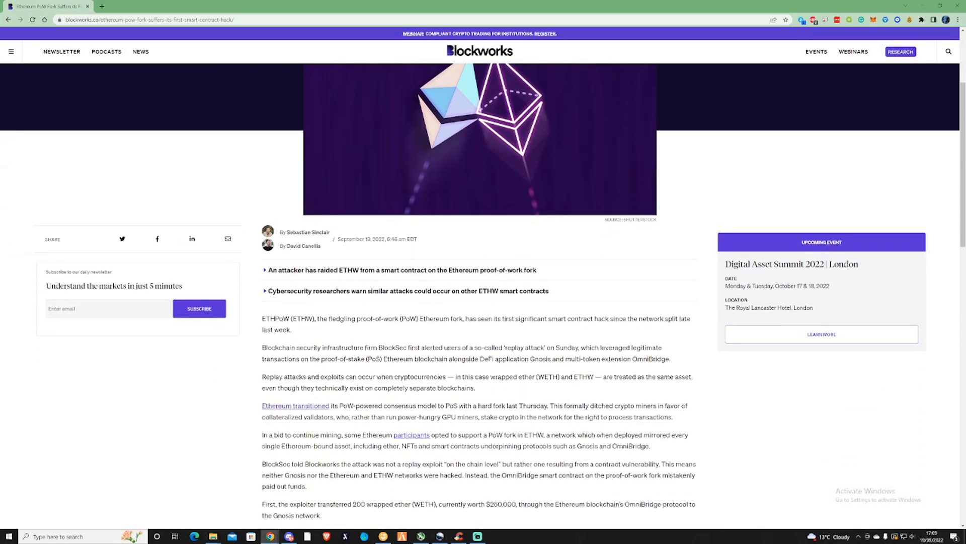
{"action": "scroll", "scroll_direction": "down", "scroll_amount": 3}
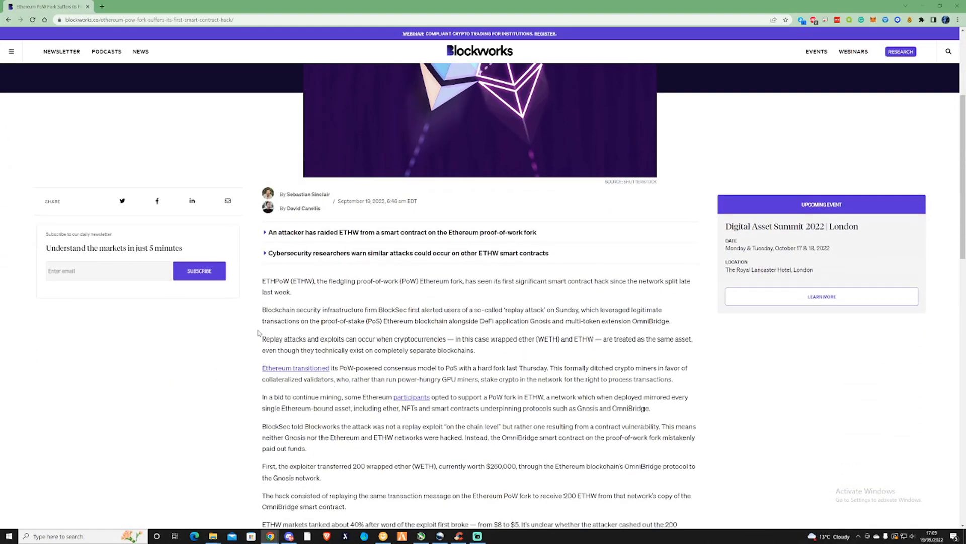
{"action": "scroll", "scroll_direction": "down", "scroll_amount": 3}
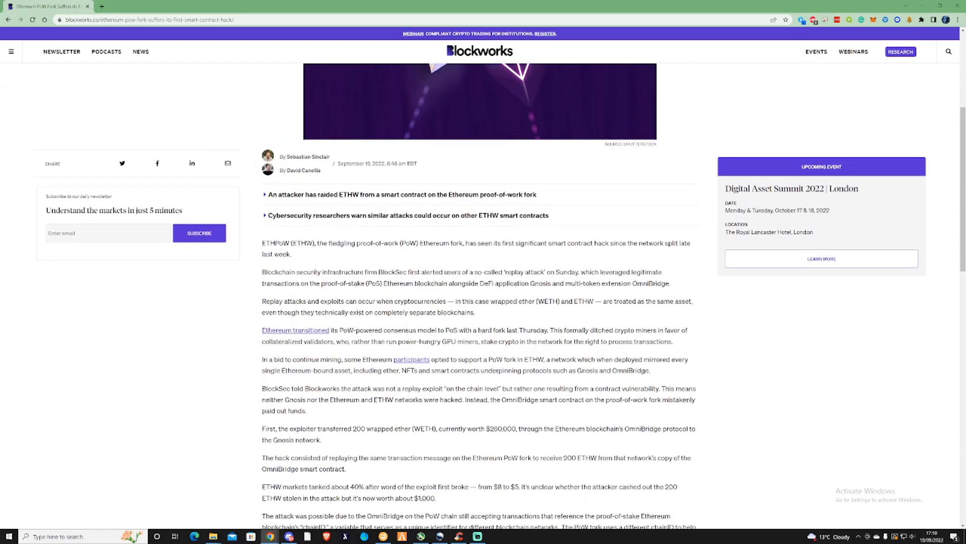
{"action": "scroll", "scroll_direction": "down", "scroll_amount": 3}
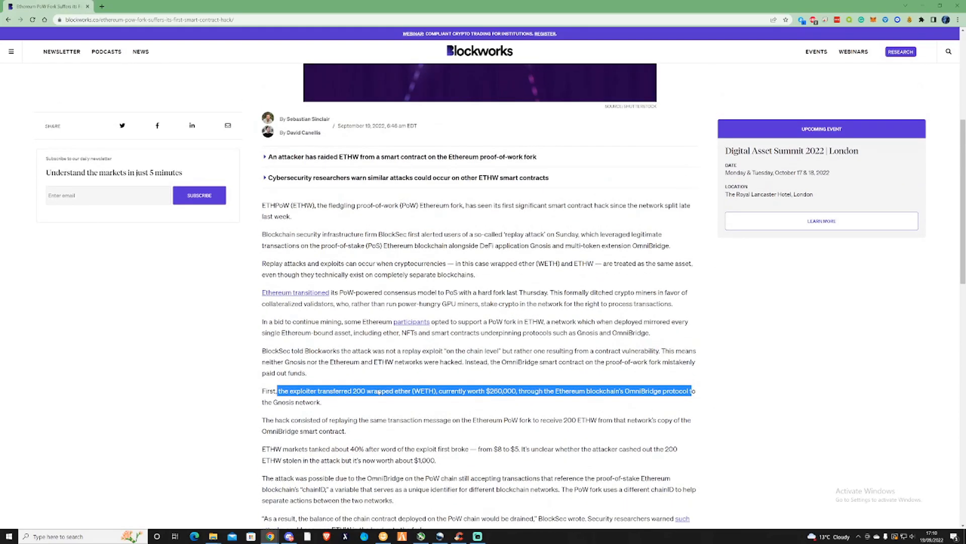
{"action": "scroll", "scroll_direction": "down", "scroll_amount": 3}
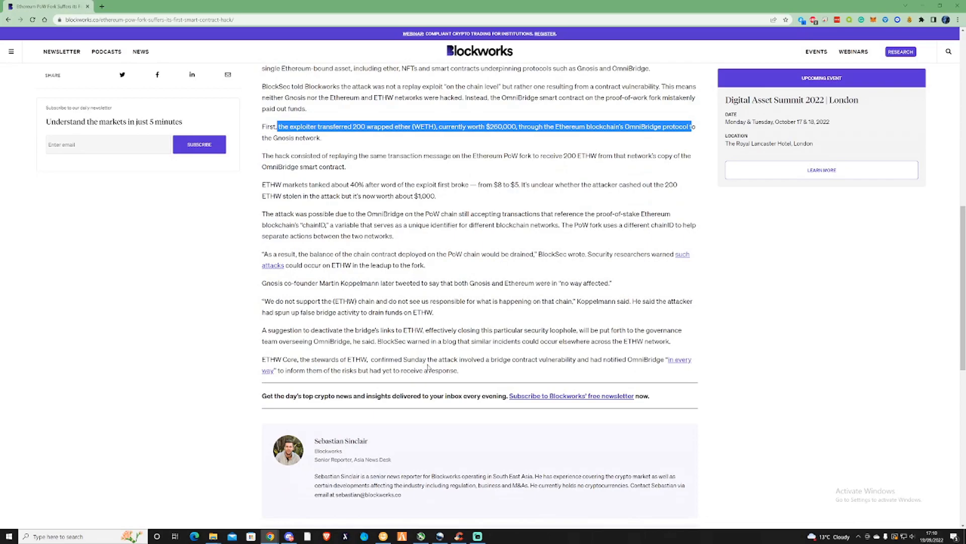
{"action": "scroll", "scroll_direction": "up", "scroll_amount": 3}
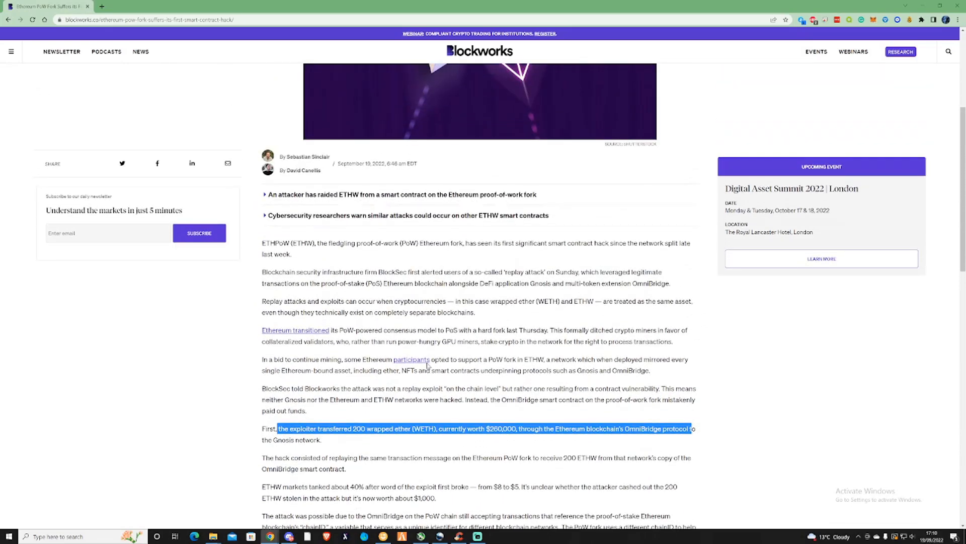
{"action": "scroll", "scroll_direction": "up", "scroll_amount": 3}
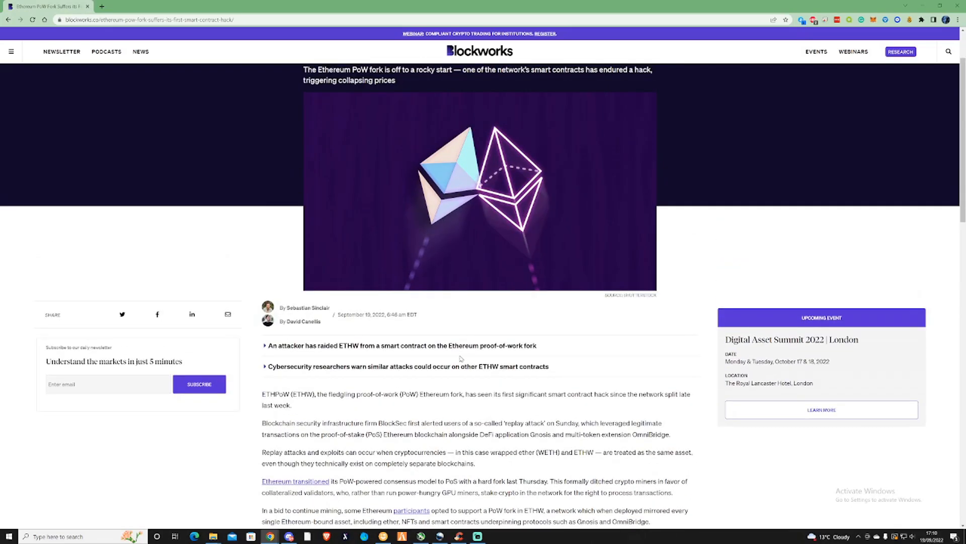
{"action": "scroll", "scroll_direction": "down", "scroll_amount": 3}
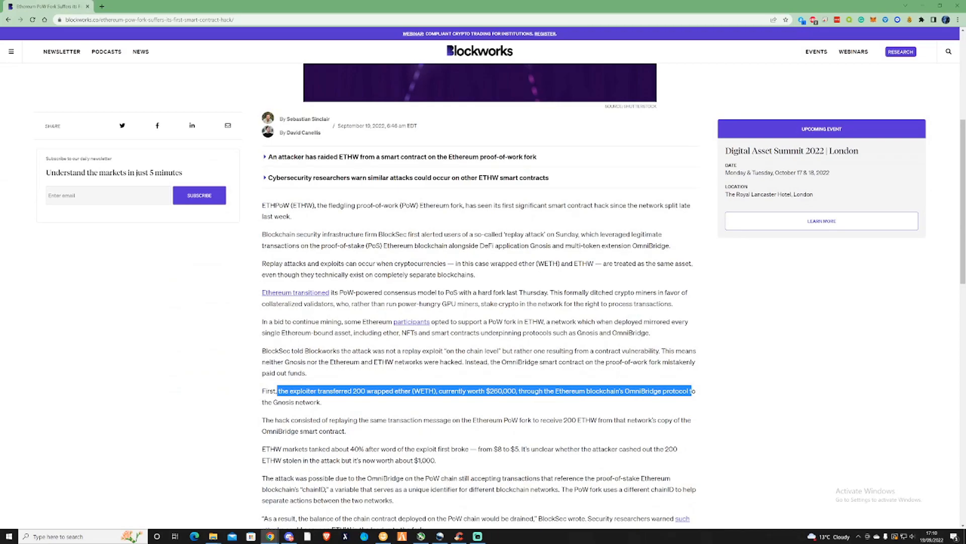
{"action": "mouse_move", "coordinate": [612, 311]}
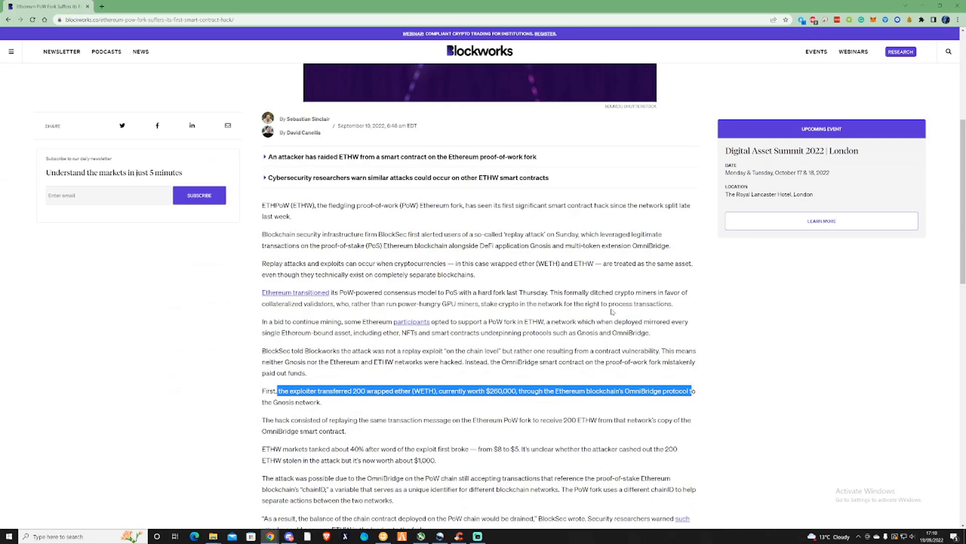
{"action": "mouse_move", "coordinate": [453, 177]}
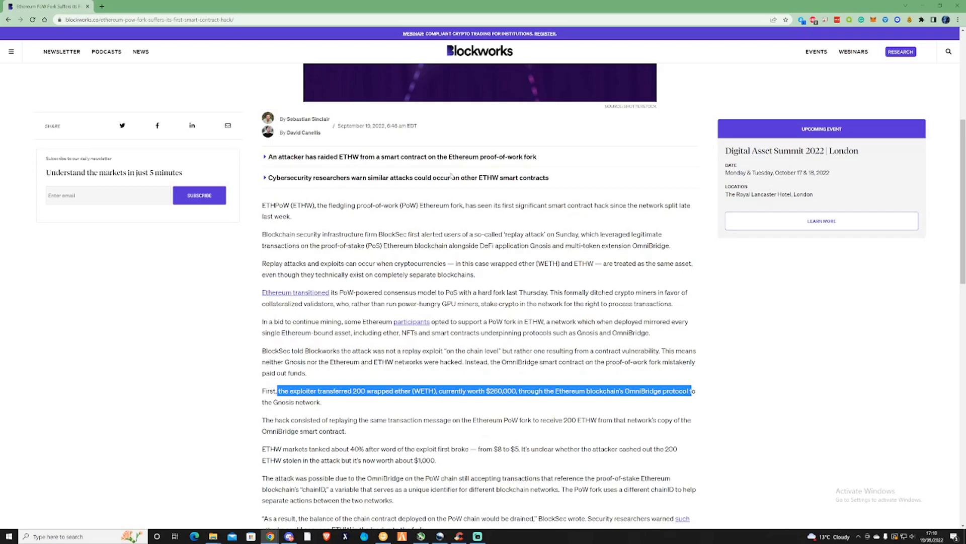
{"action": "mouse_move", "coordinate": [417, 416]}
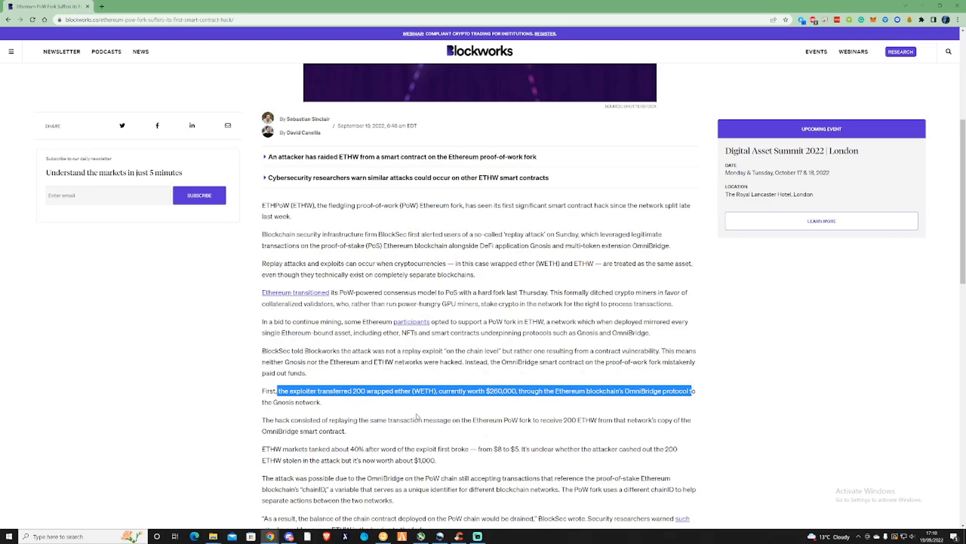
{"action": "mouse_move", "coordinate": [299, 240]}
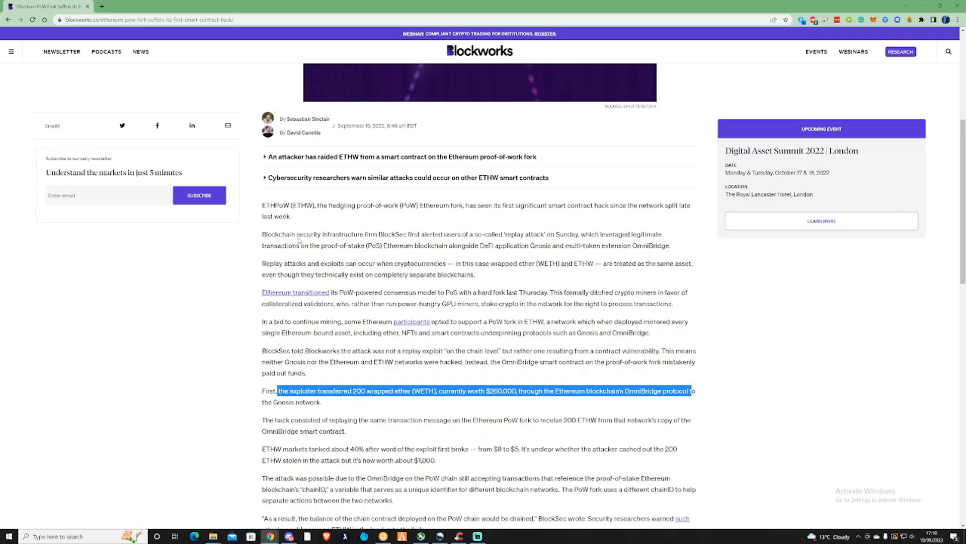